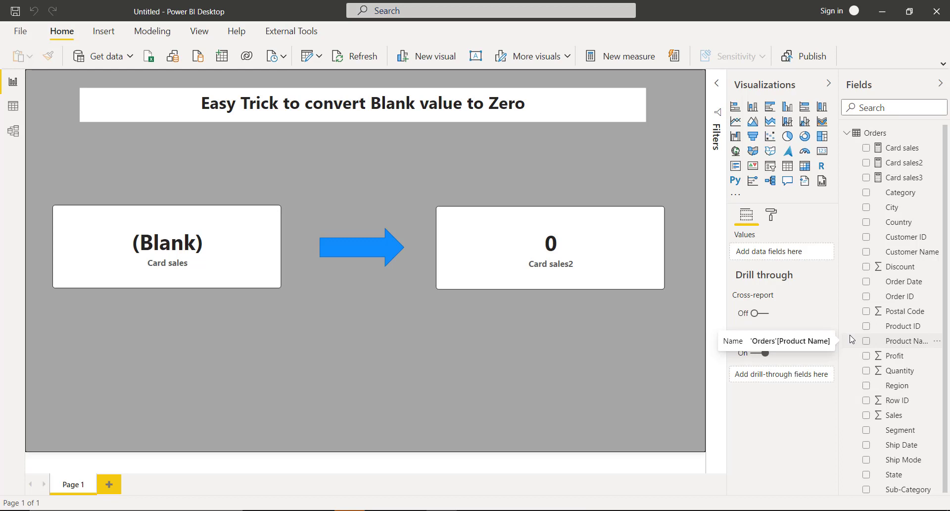
mouse_move(231, 276)
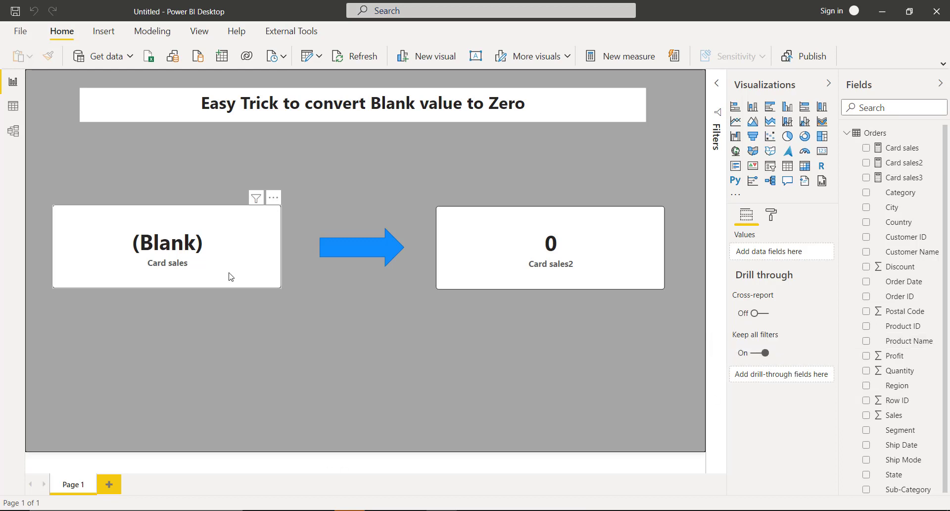
Select the Card sales measure to show its CALCULATE sum of Sales filtered to Card
click(167, 262)
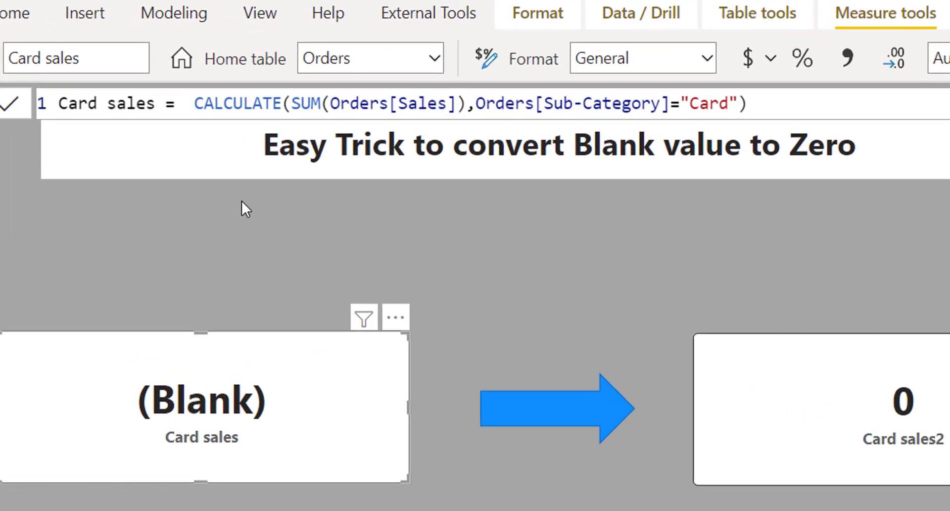
text(IF(I)
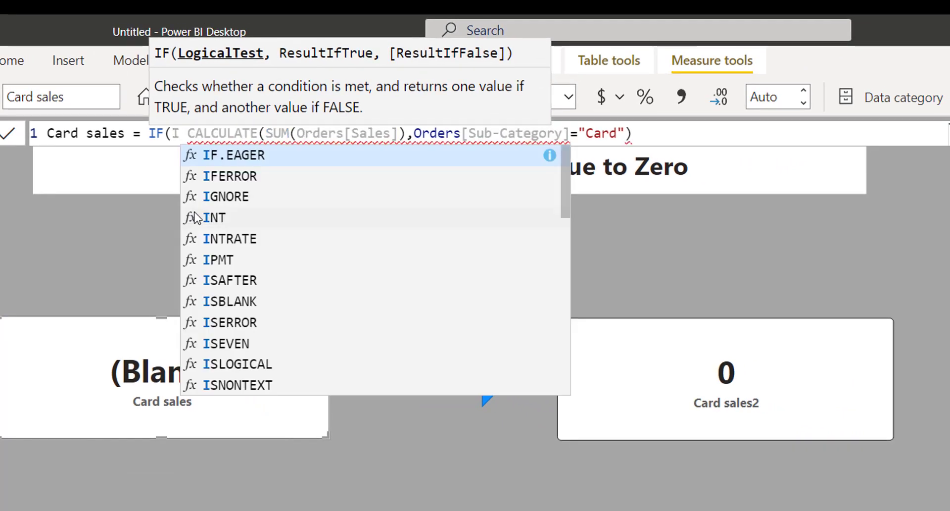
text(SBLANK()
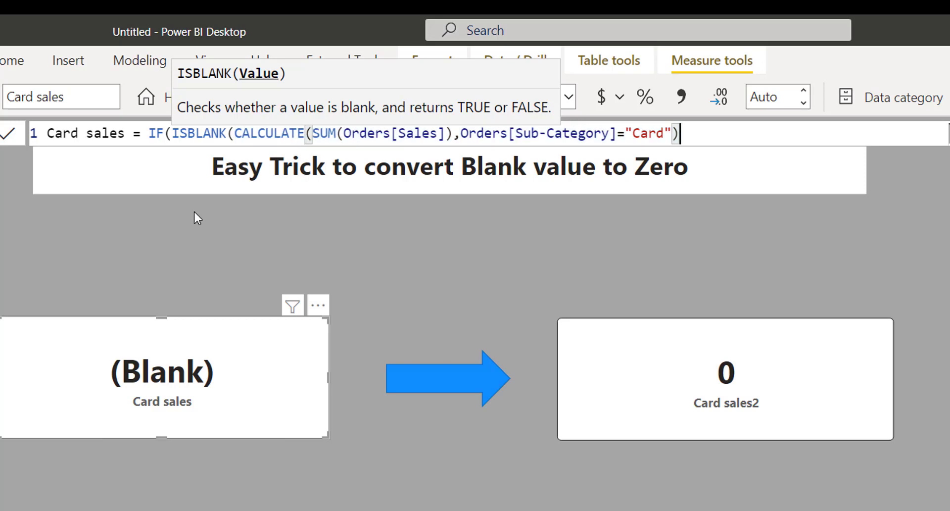
text(),)
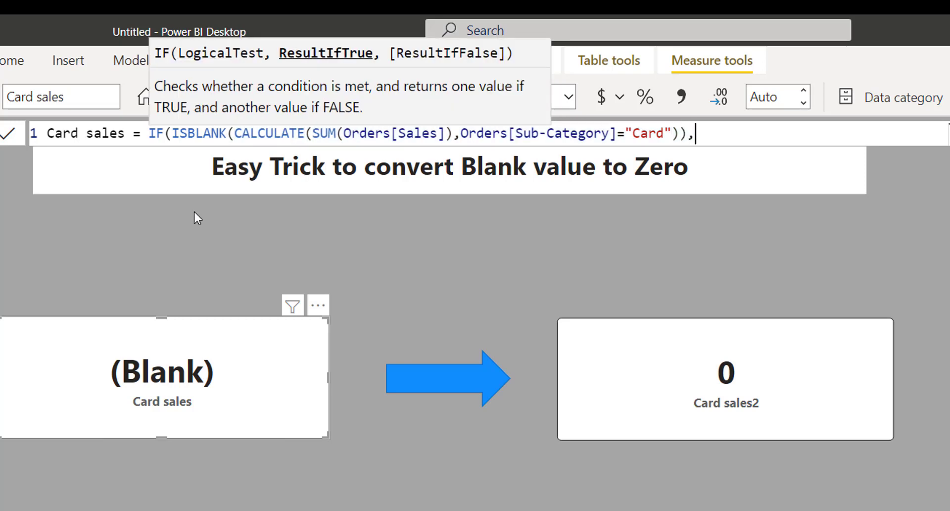
text(0)
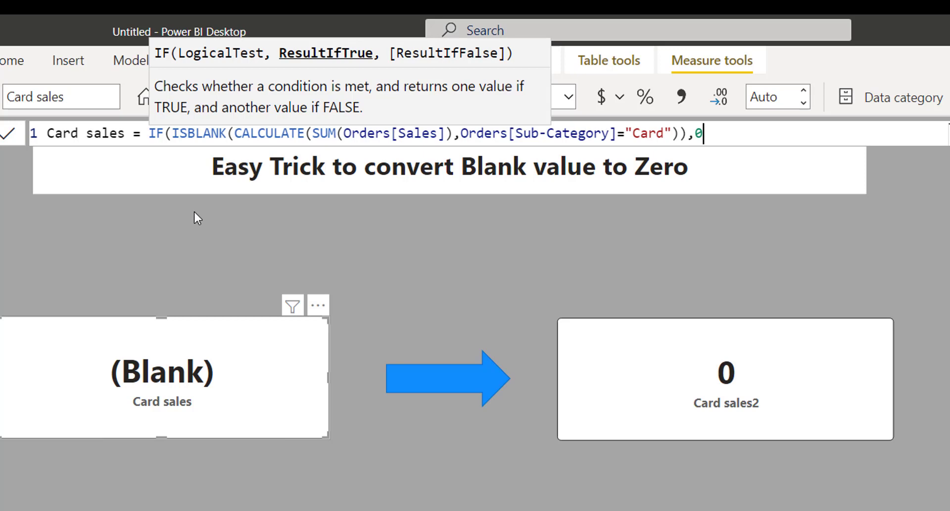
text(,)
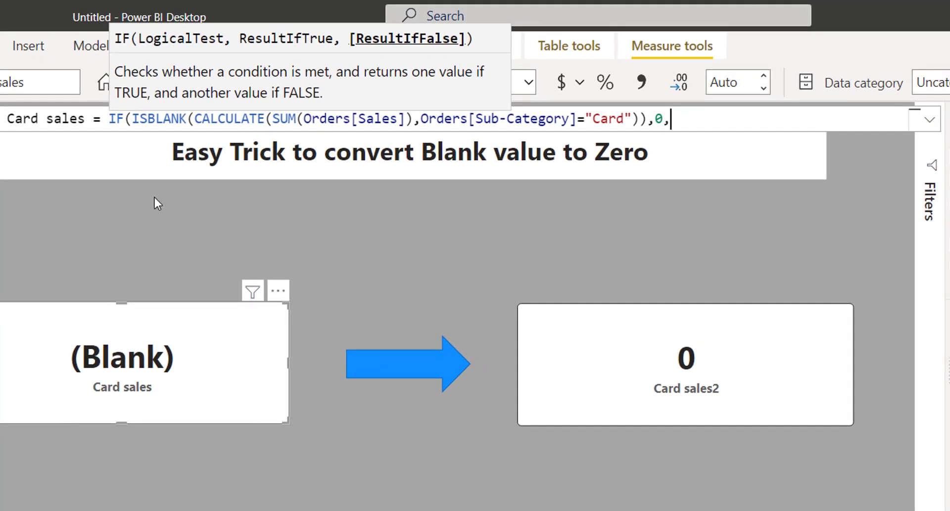
text(CALCULATE(SUM(Orders[Sales]),Orders[Sub-Category]="Card"))
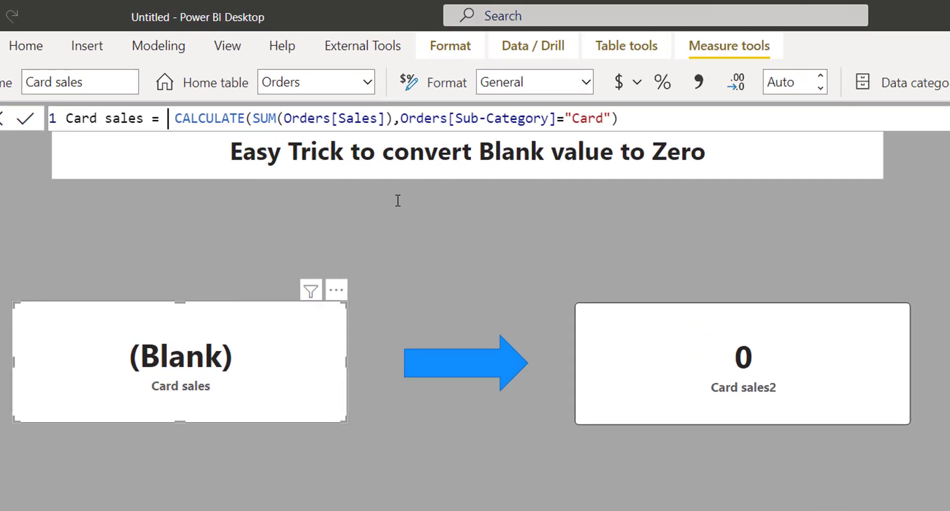
Change Card sales to COALESCE(CALCULATE(...), 0) so the card reads 0.00
text(cO)
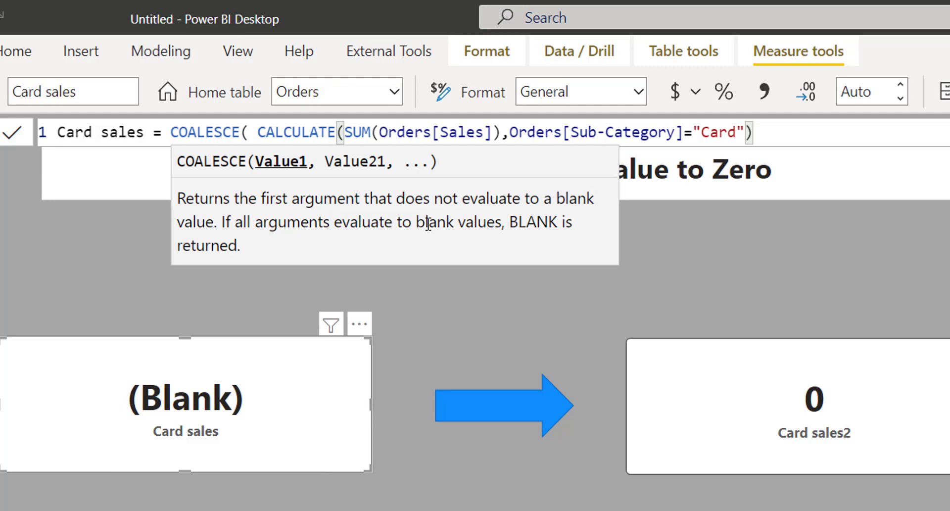
text(,)
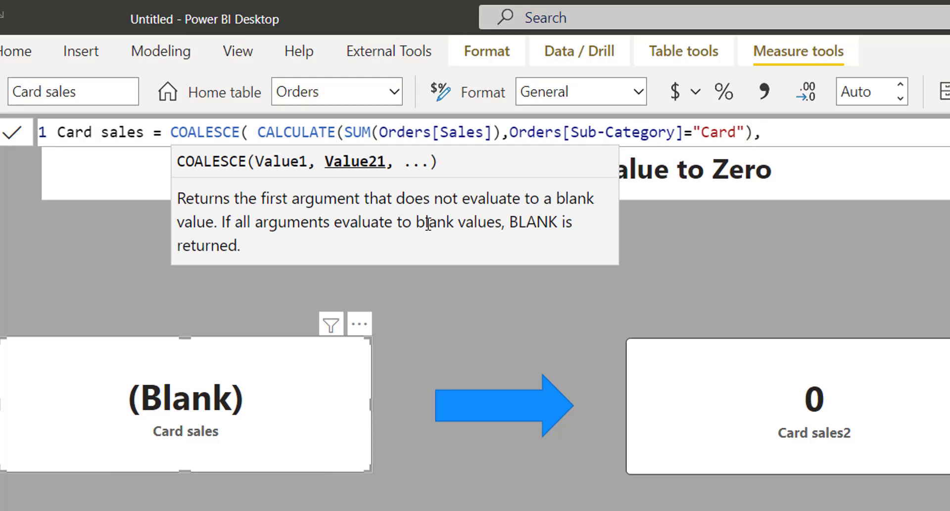
text(0)
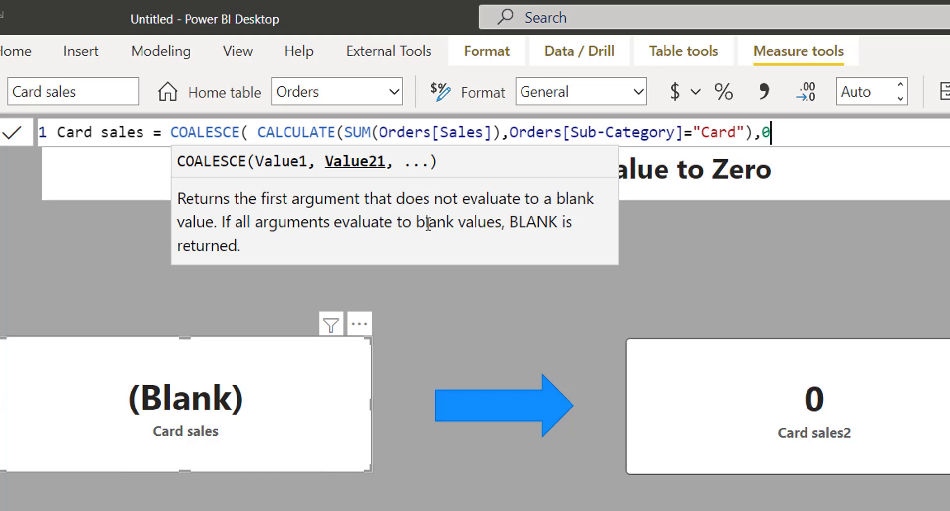
text())
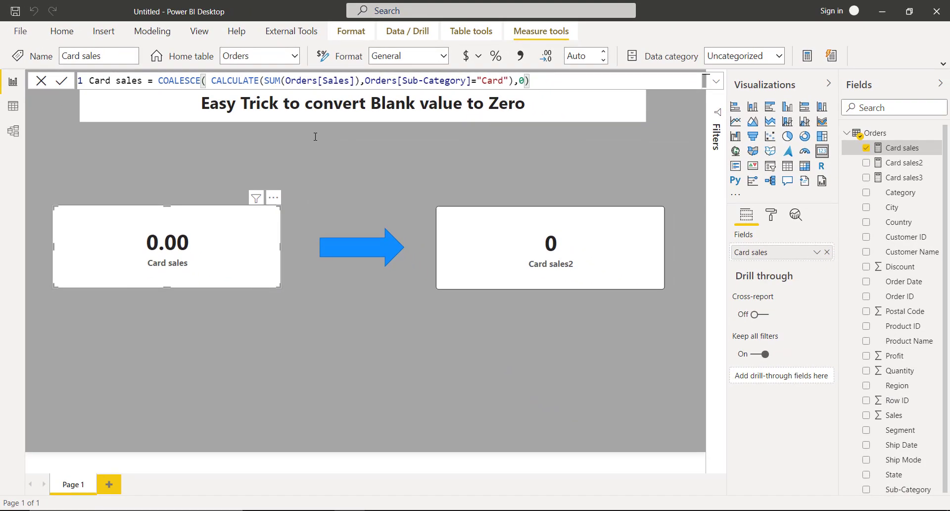
mouse_move(584, 230)
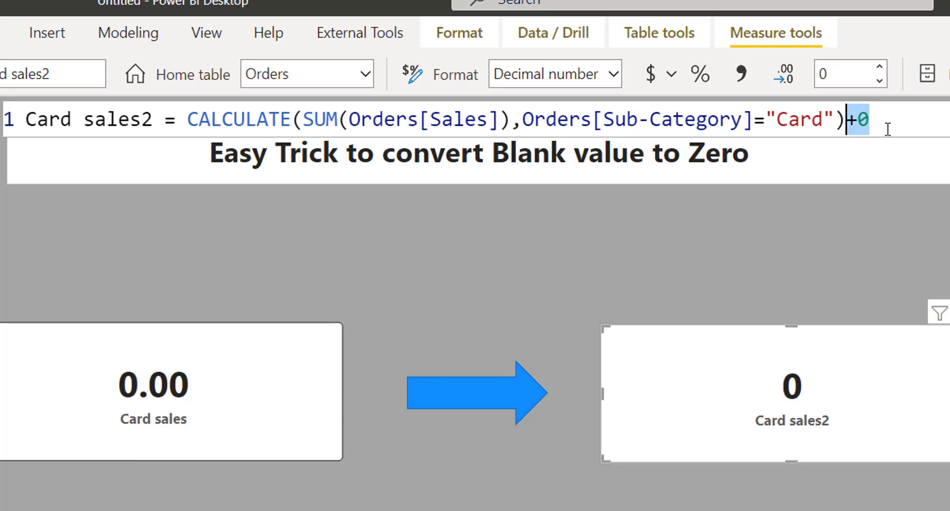
mouse_move(346, 377)
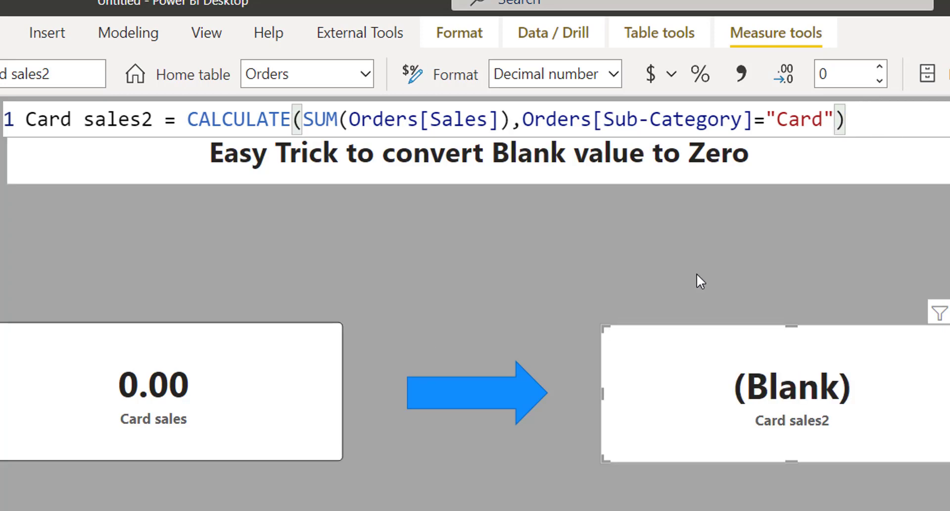
mouse_move(827, 395)
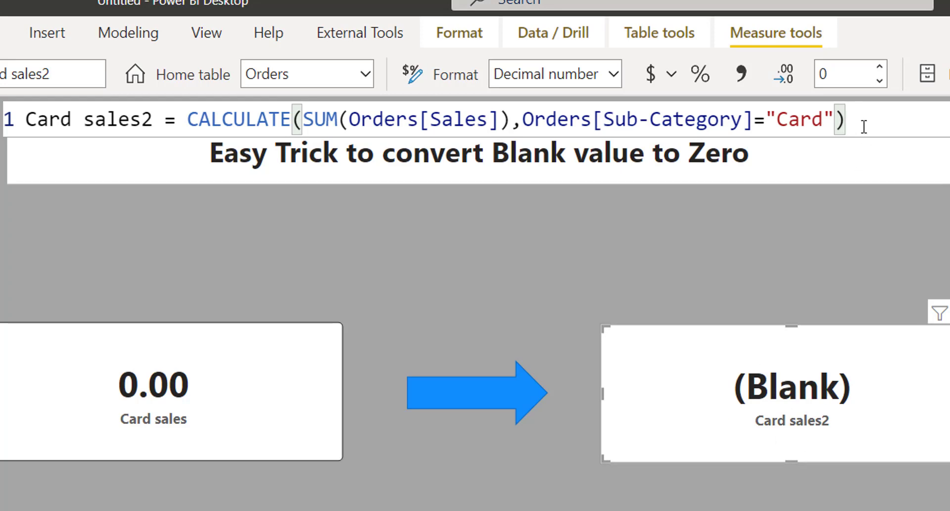
Restore the trailing +0 on the Card sales2 formula after showing it displays (Blank) without it
text(+0)
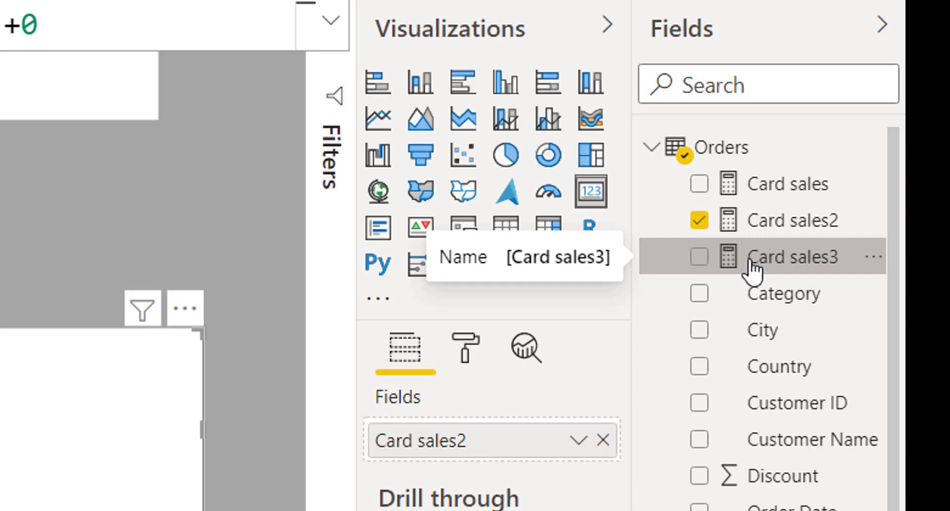
Replace Card sales2 with Card sales3 in the second card, which shows (Blank)
click(792, 257)
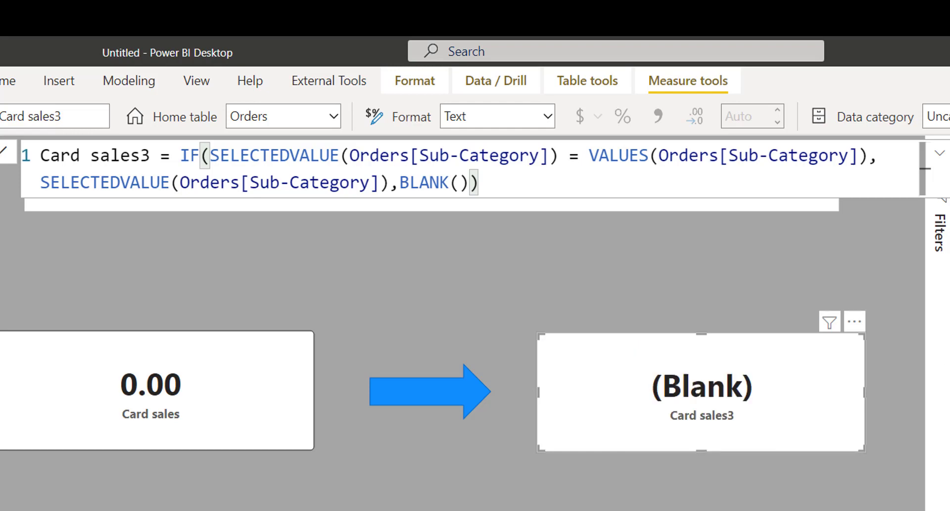
mouse_move(946, 221)
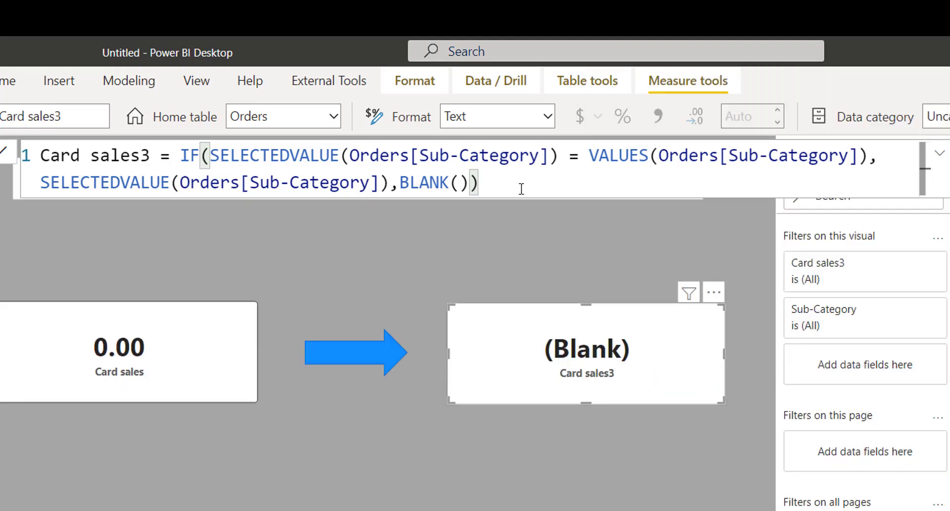
Append +0 to Card sales3, filter the card to Accessories, then remove the +0
text(+0)
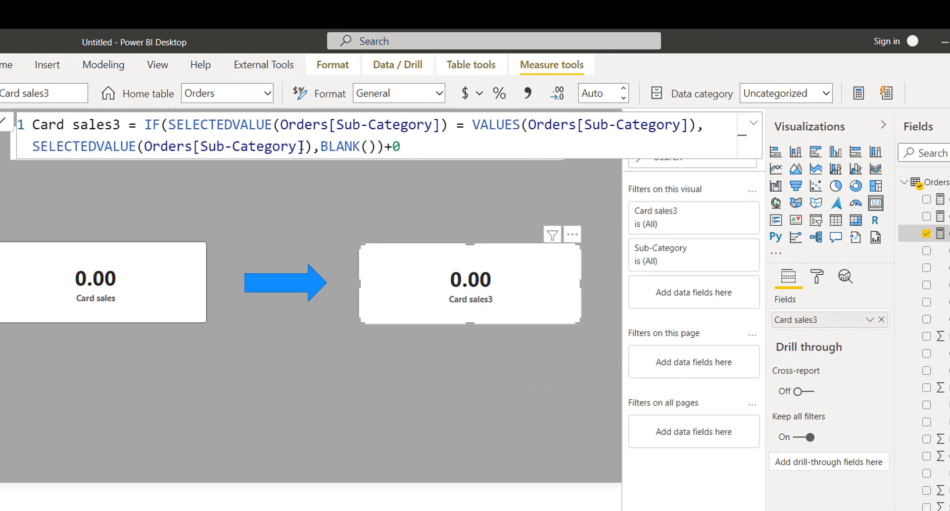
mouse_move(659, 262)
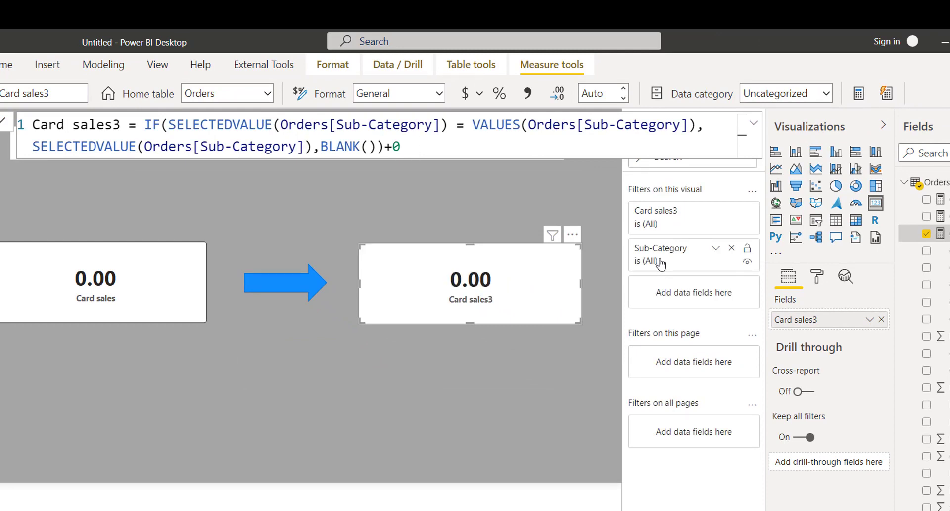
click(644, 352)
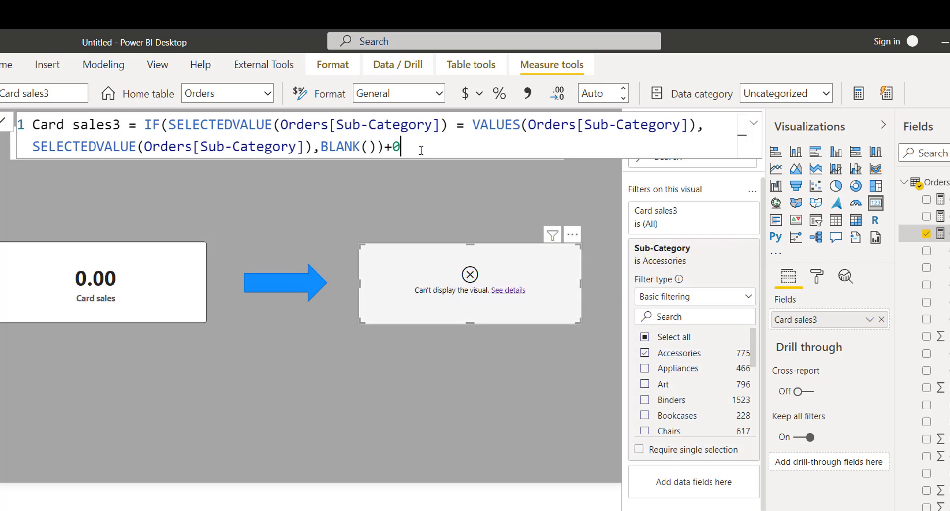
key(Backspace)
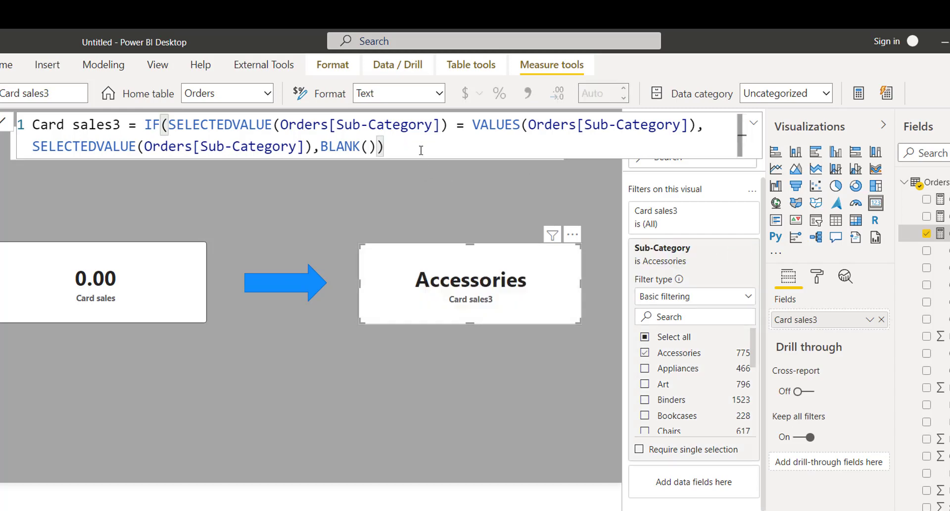